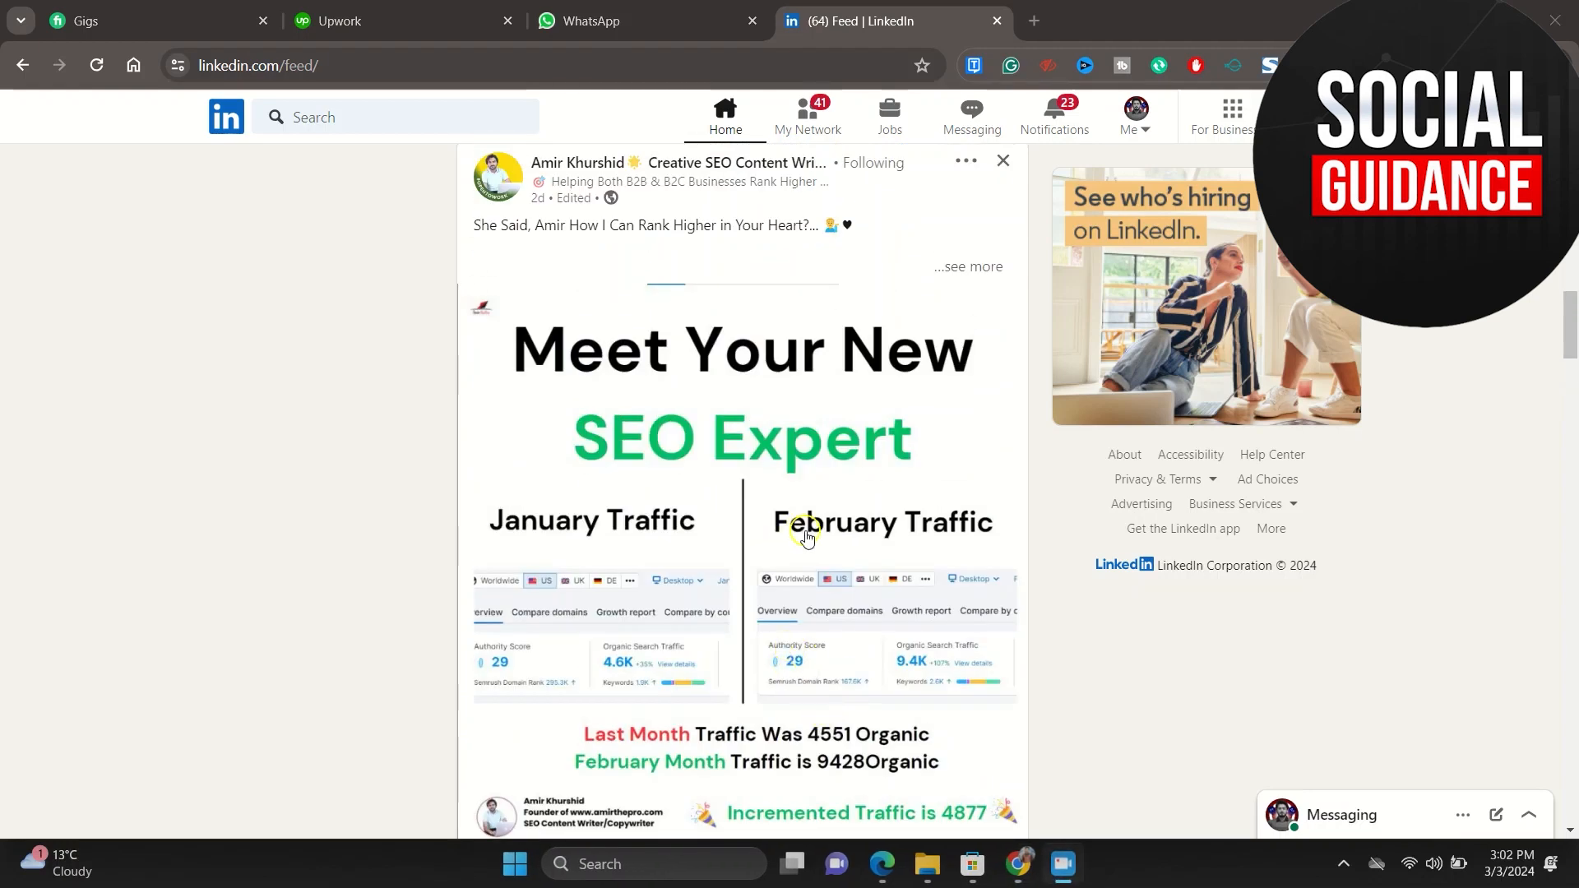
pyautogui.moveTo(788, 547)
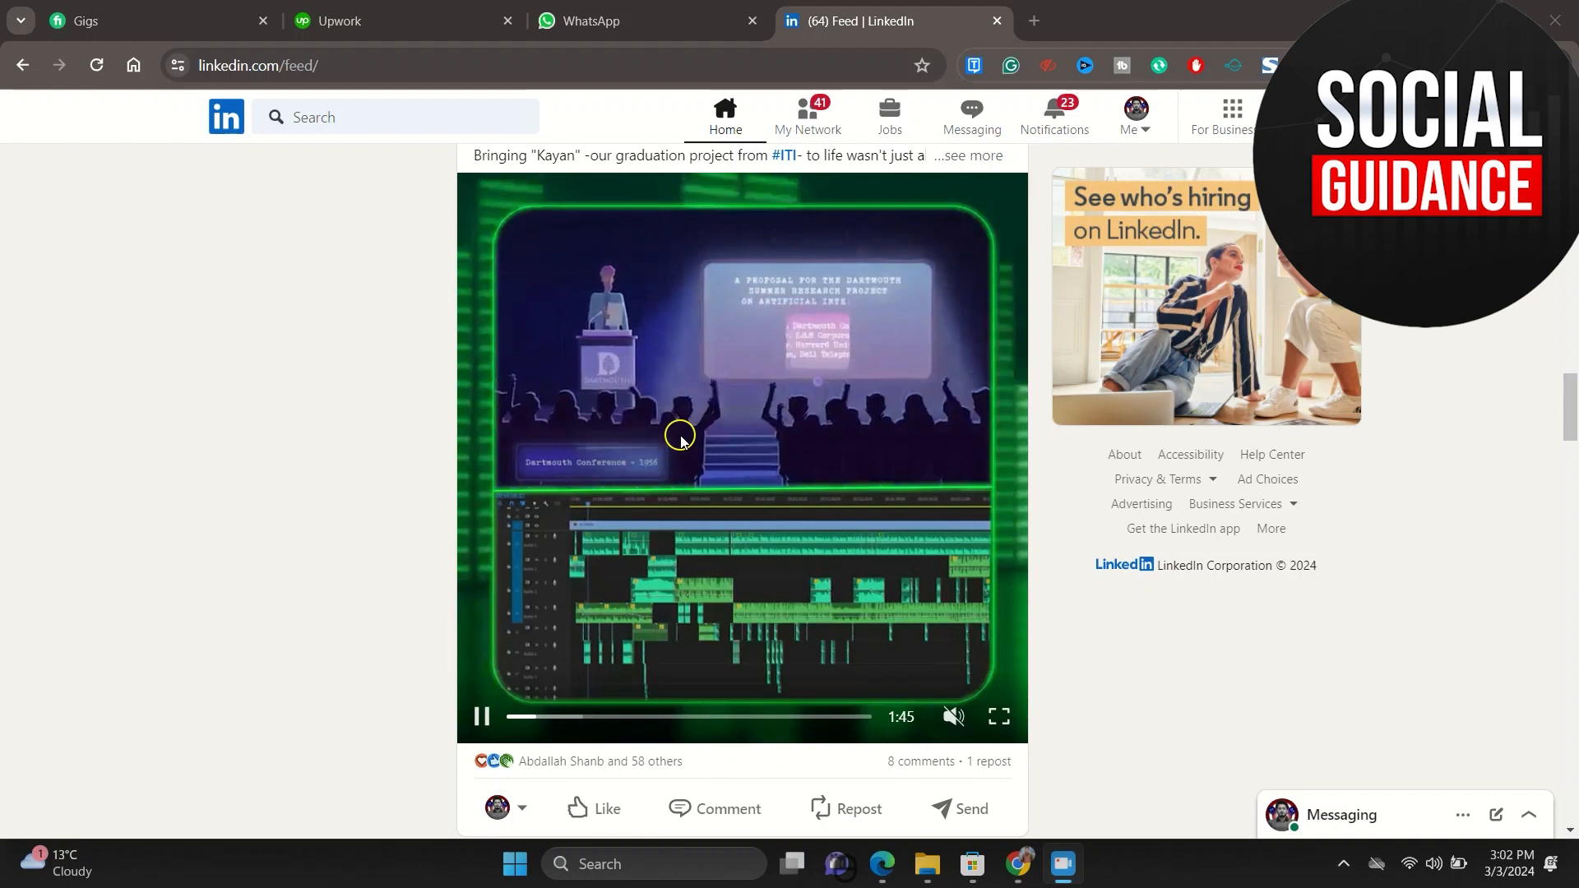
# Step: Copy the graduation-project video post's link and start a new tab searching 'linkdin'
pyautogui.scroll(-3)
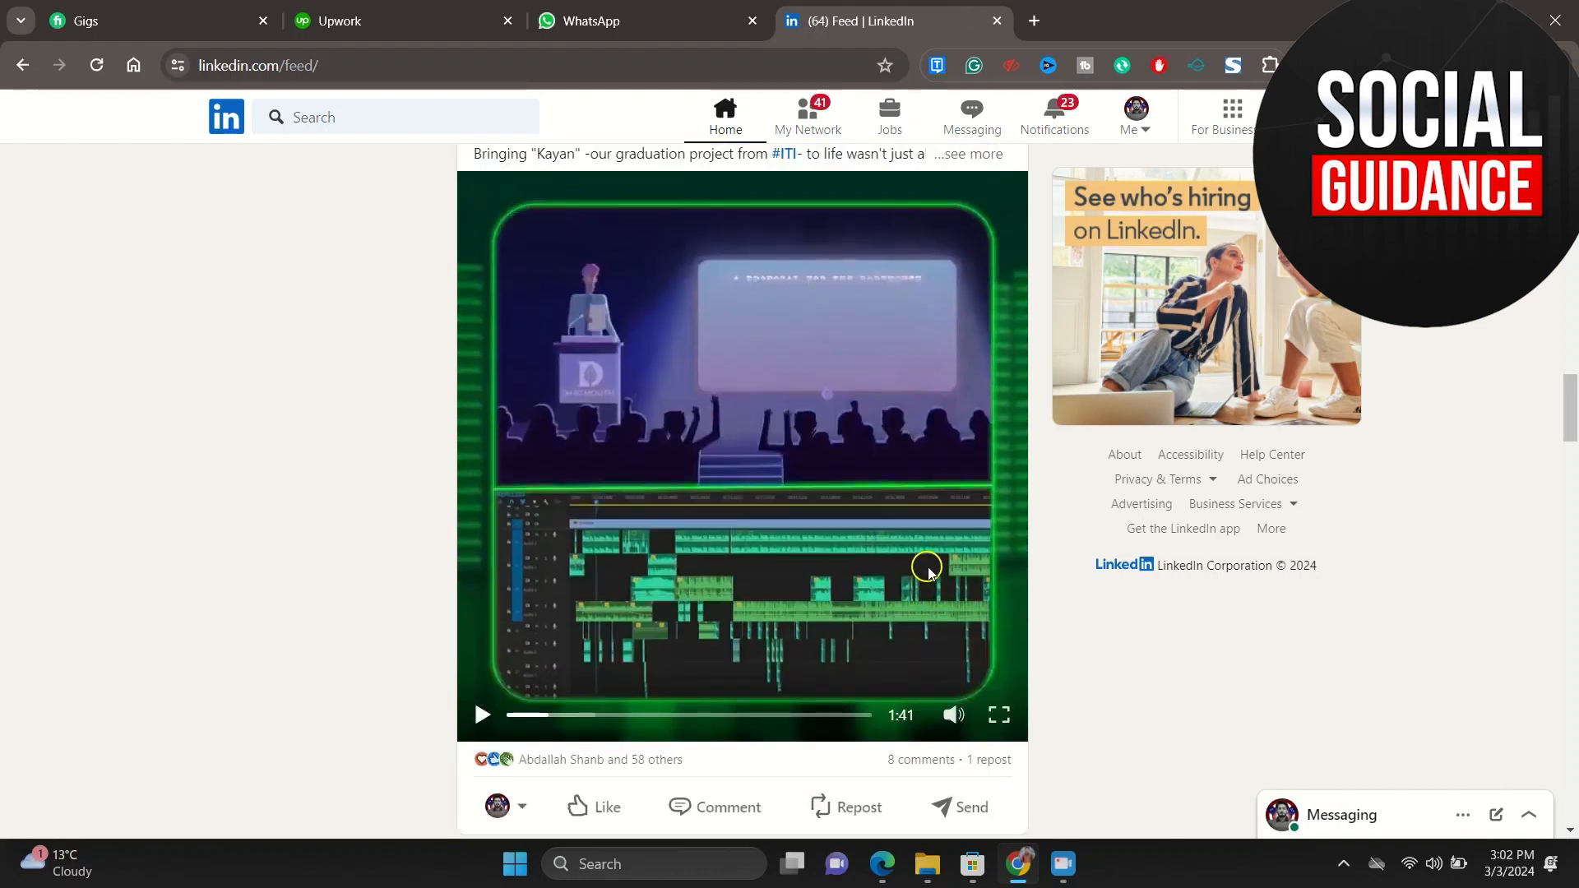
pyautogui.scroll(3)
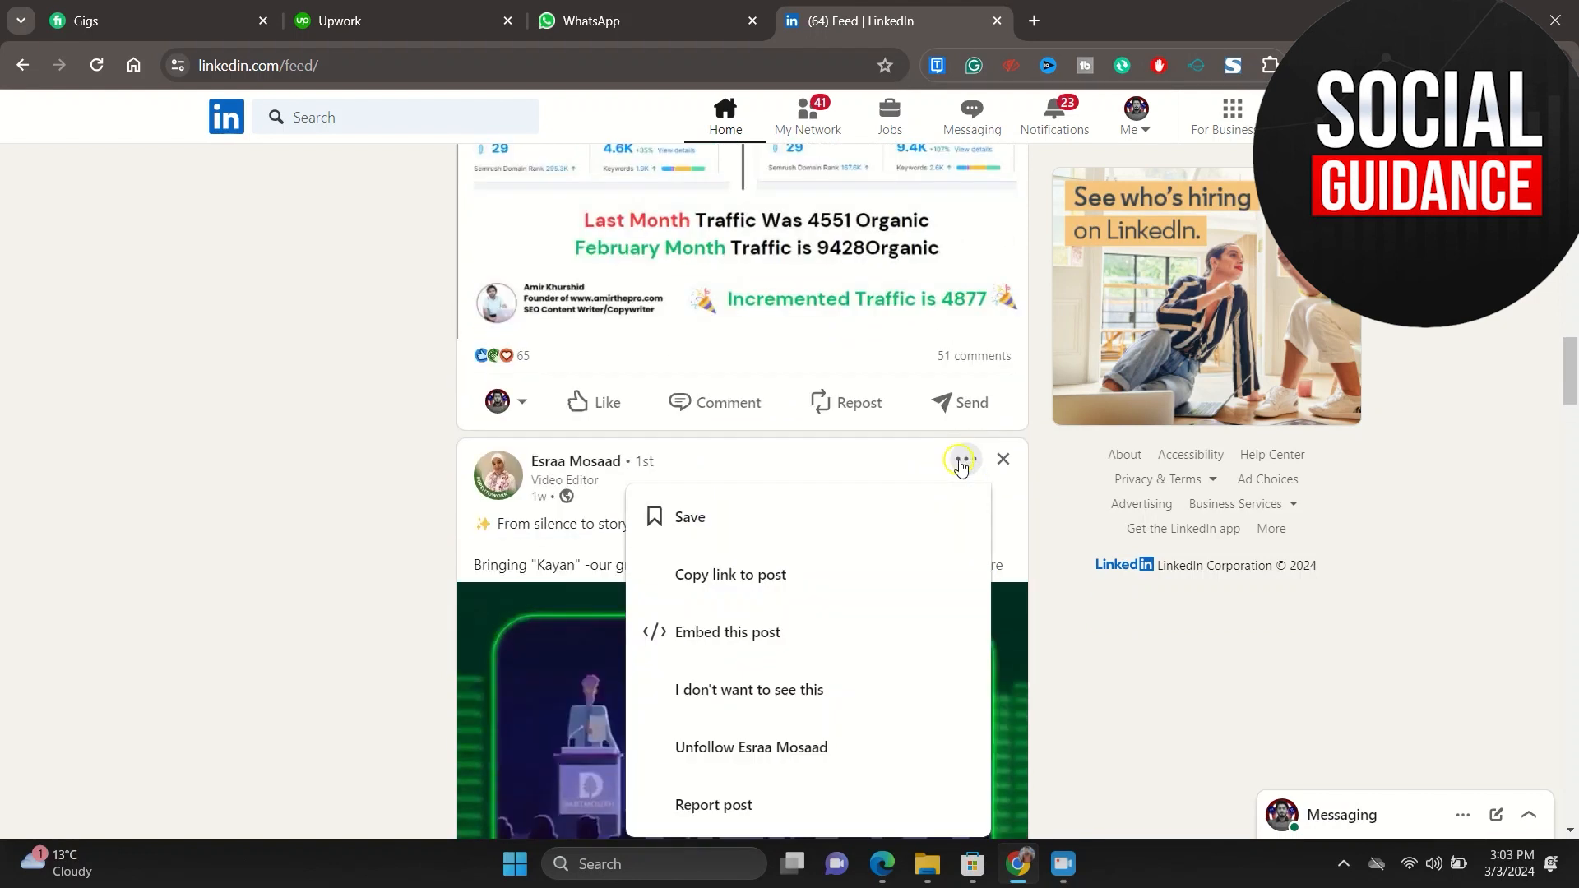
pyautogui.moveTo(775, 574)
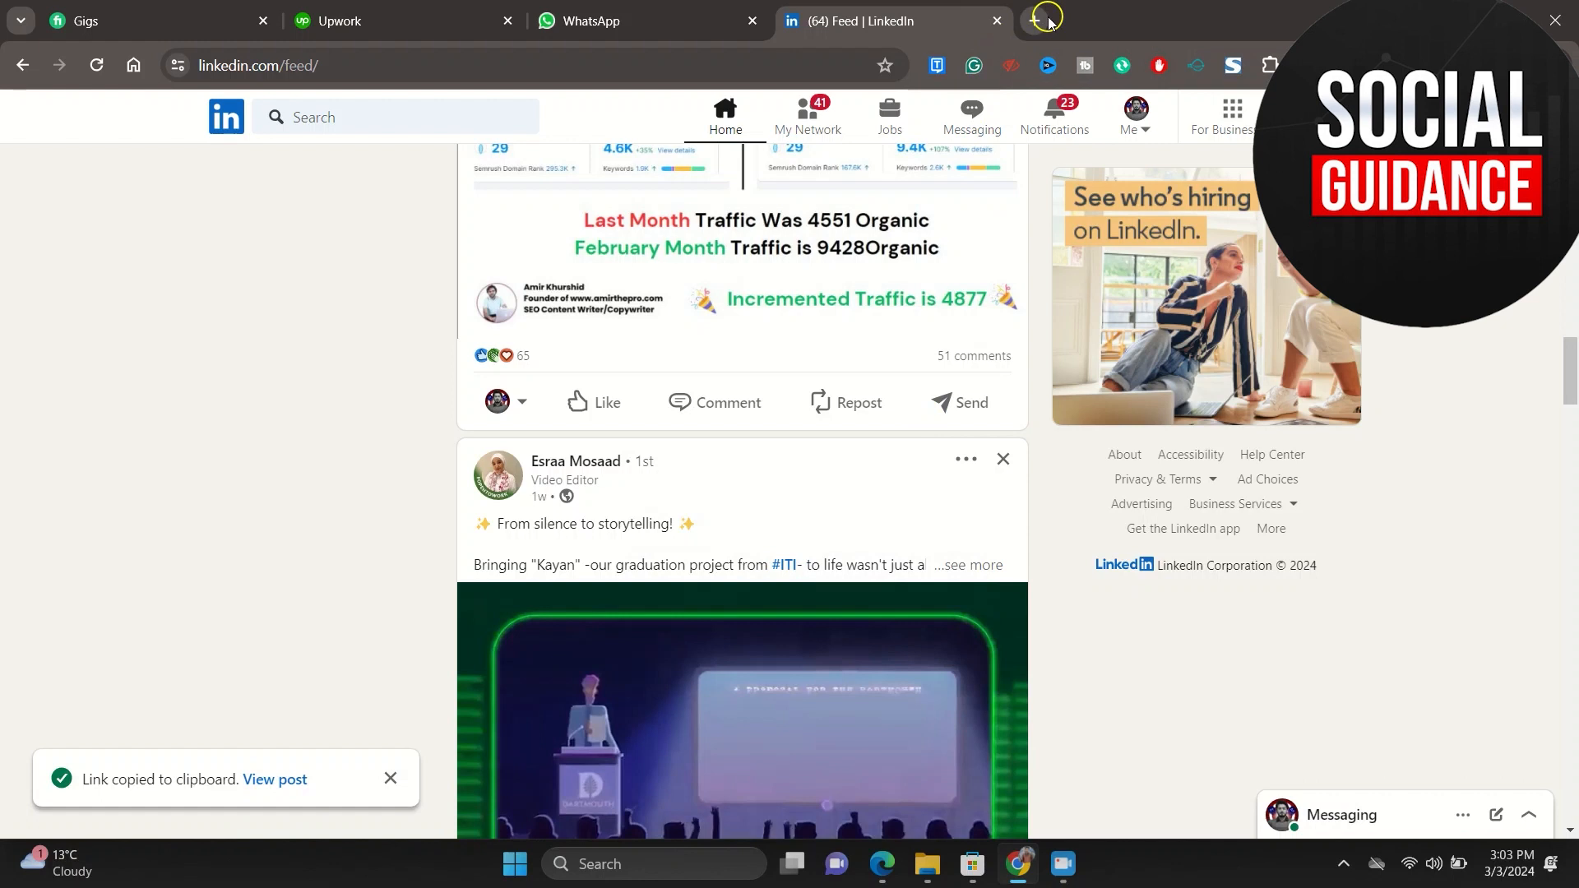
pyautogui.click(1045, 20)
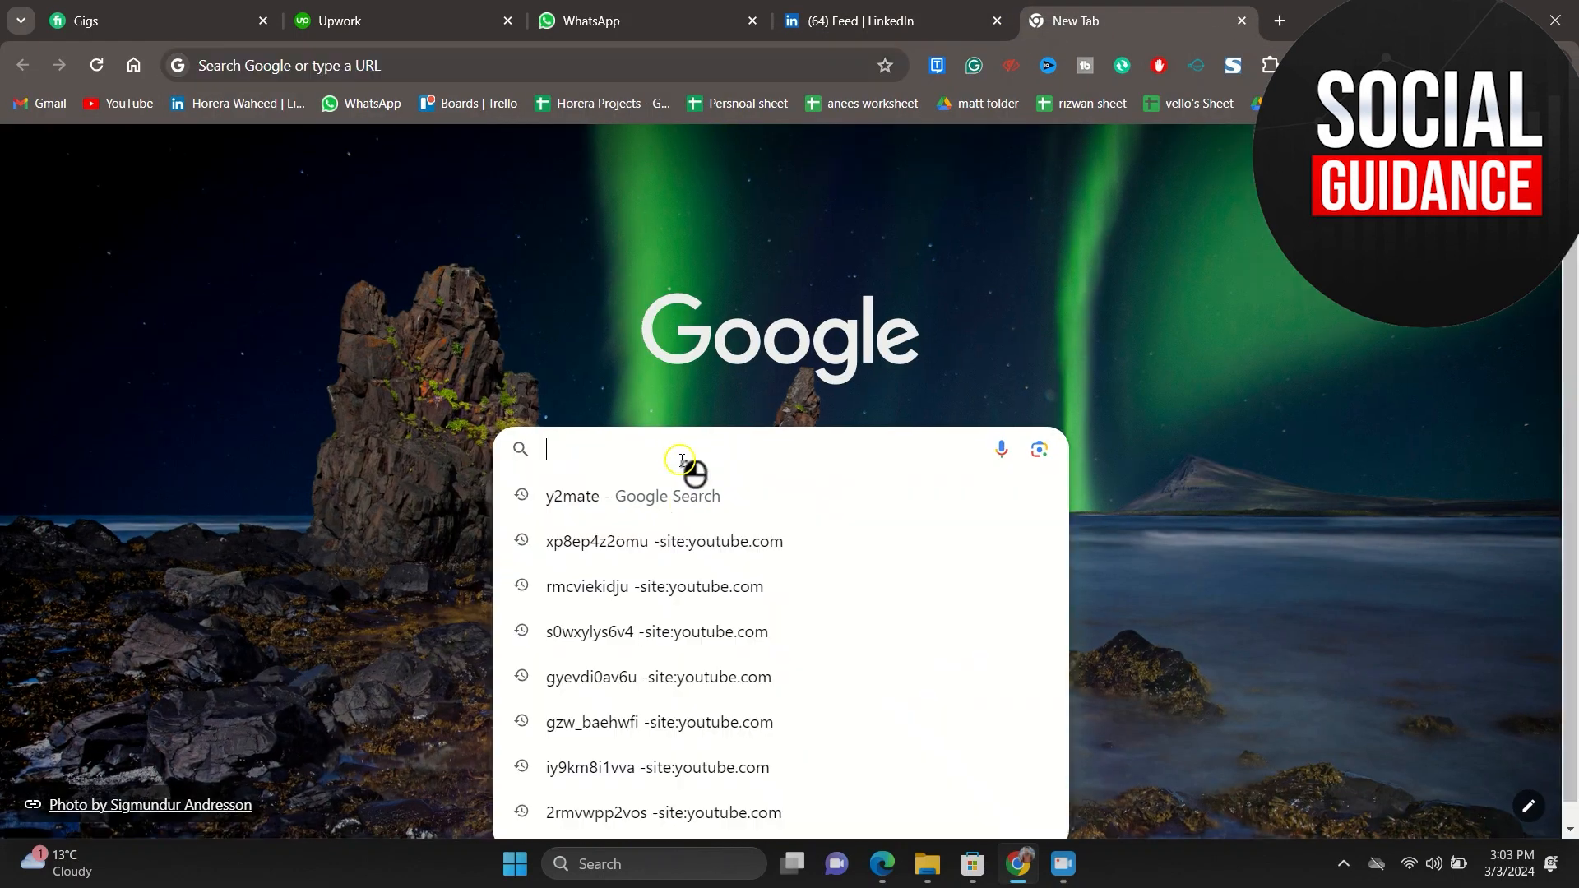
pyautogui.write('linkdin')
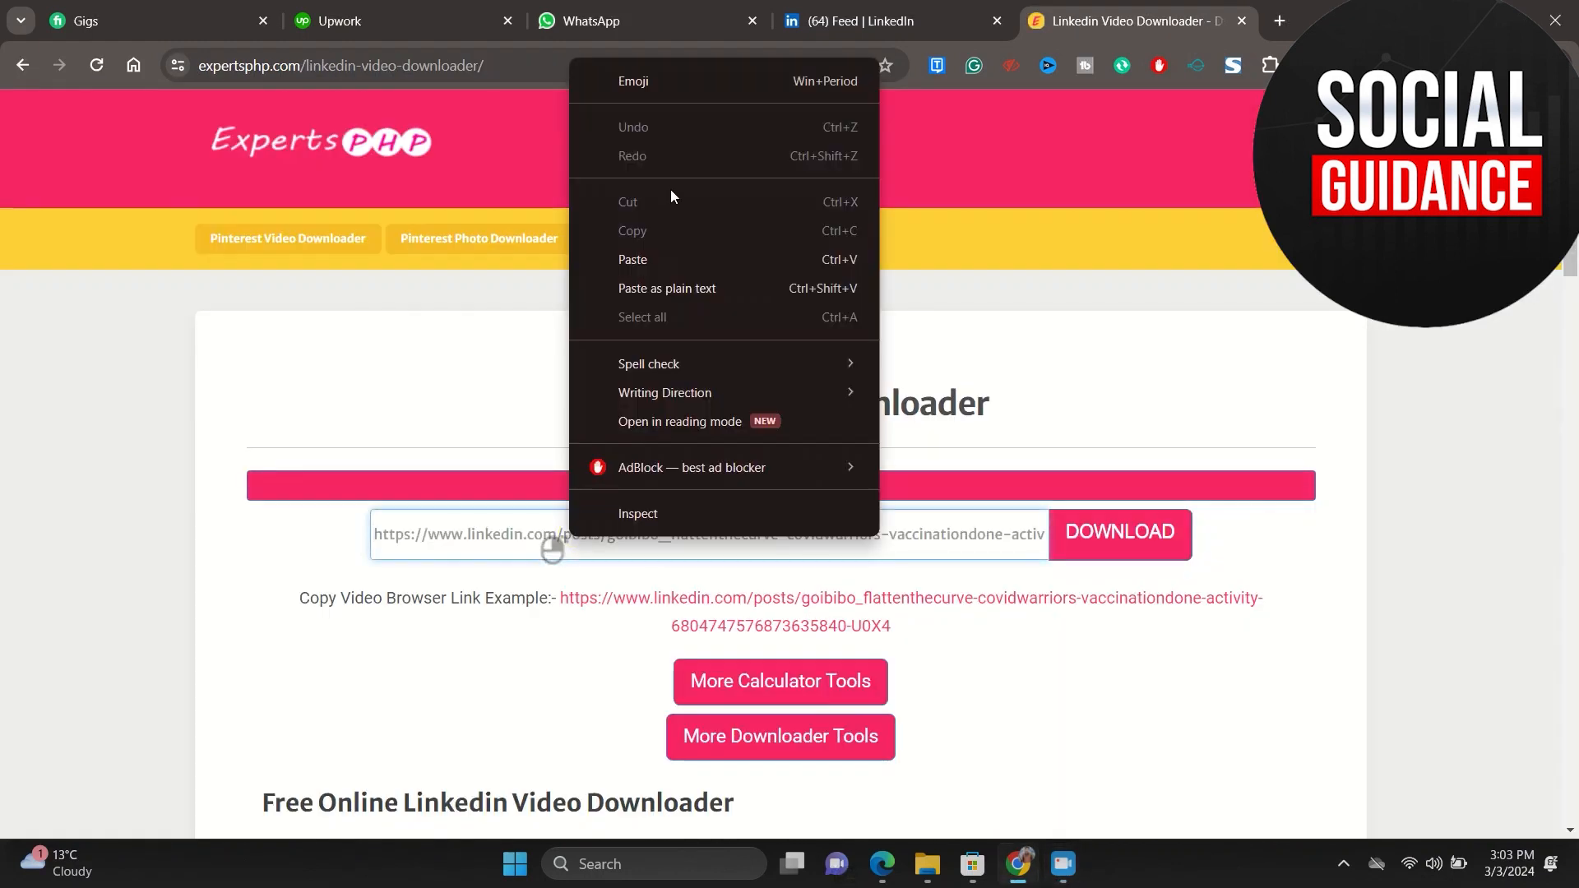
# Step: Paste the post link into the URL field and fetch its downloadable video
pyautogui.click(632, 259)
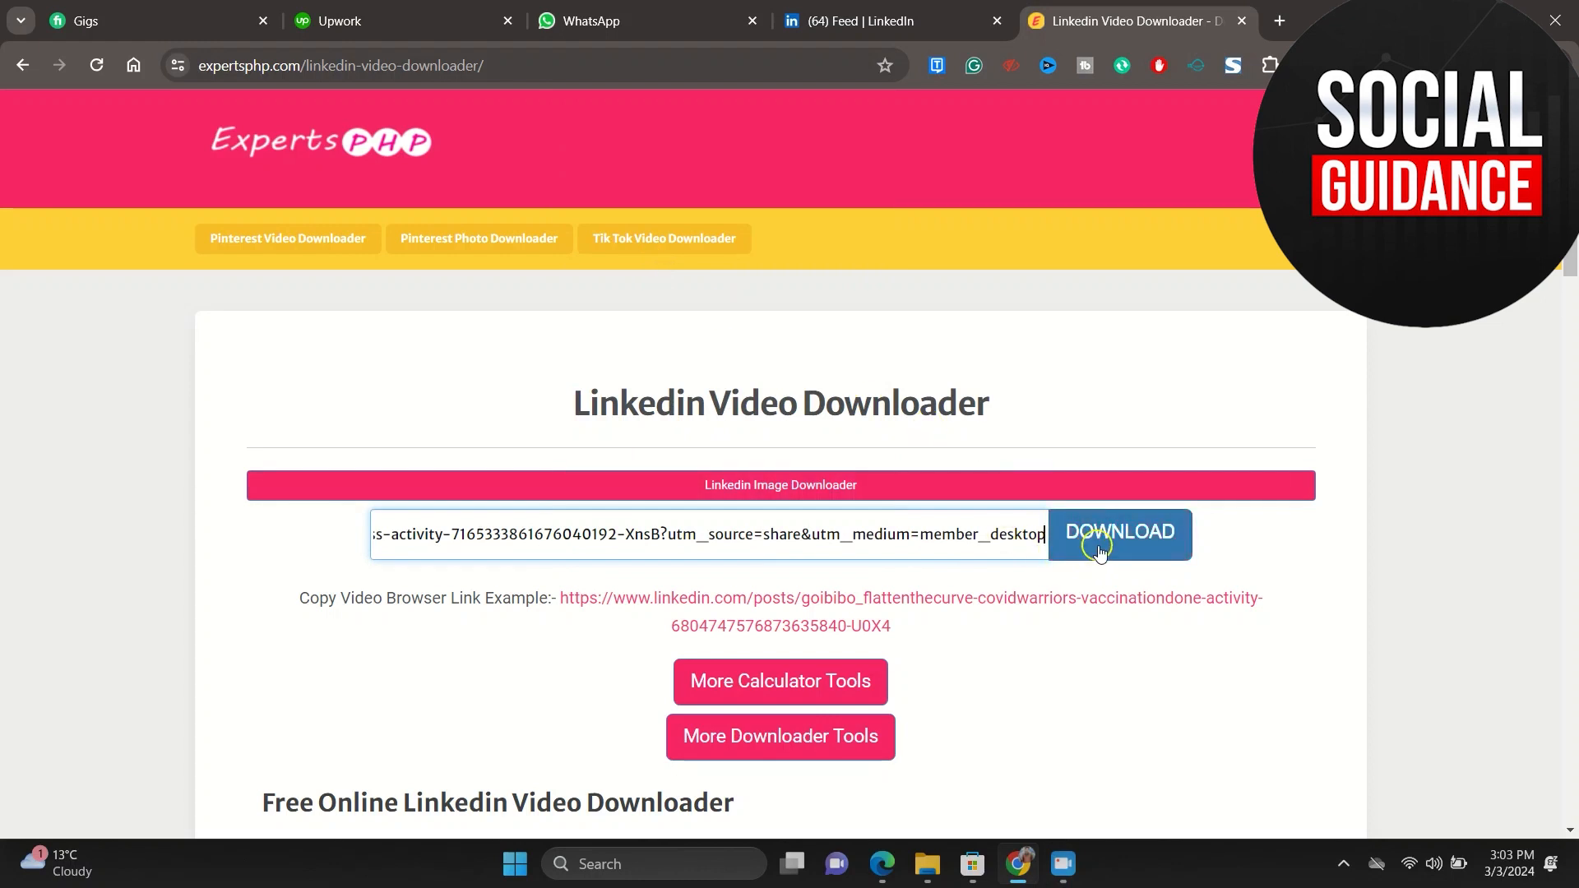
pyautogui.click(1118, 533)
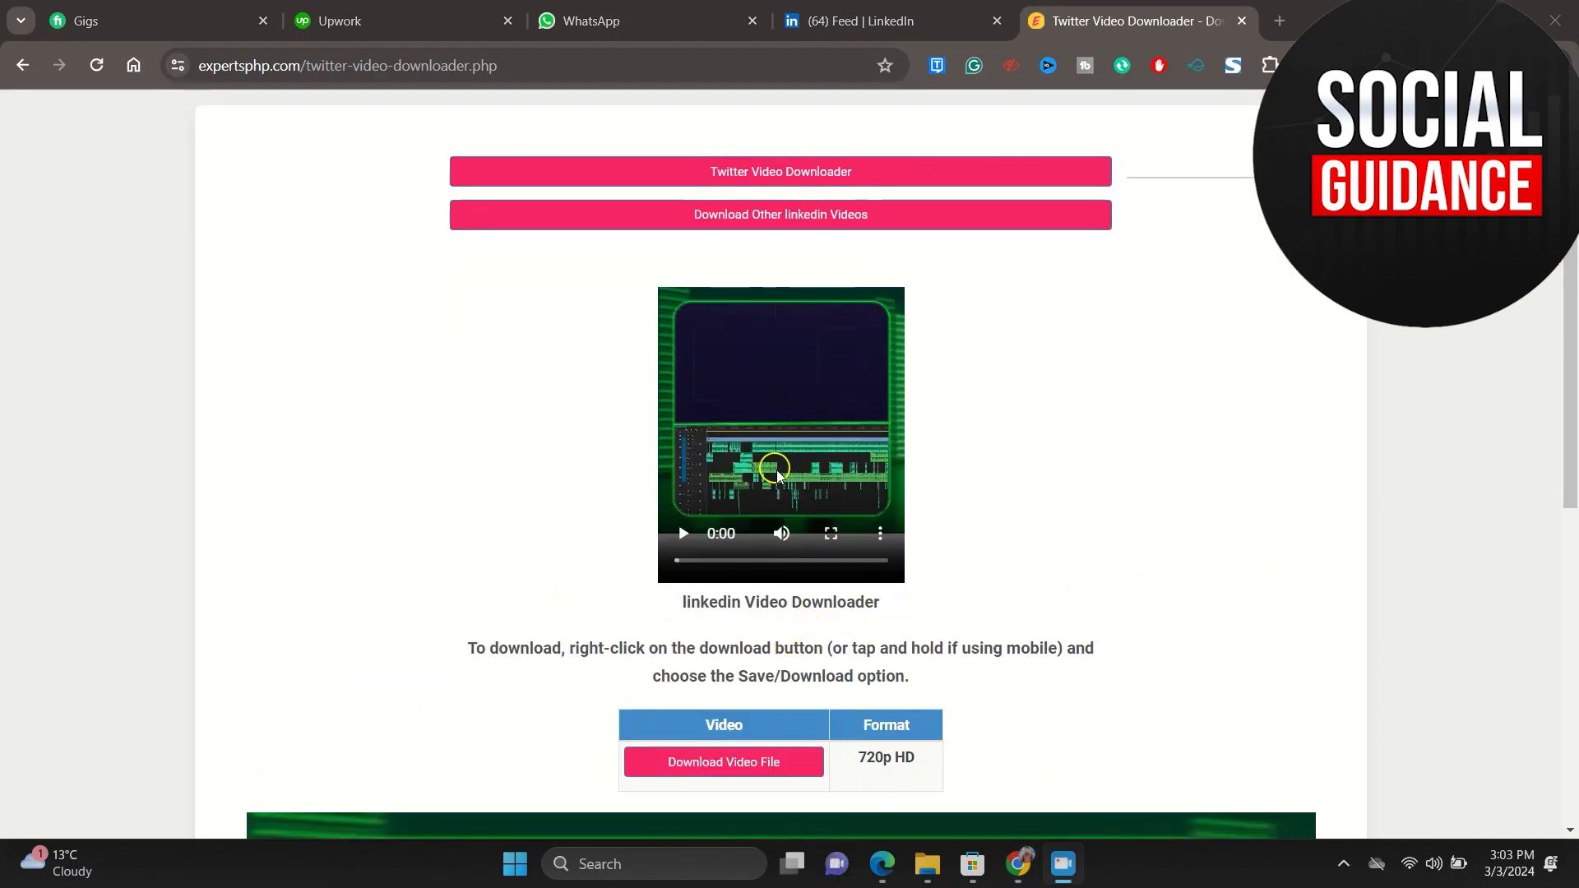
# Step: Download the 720p HD video file as 1708348716960.mp4 (16.3 MB)
pyautogui.scroll(3)
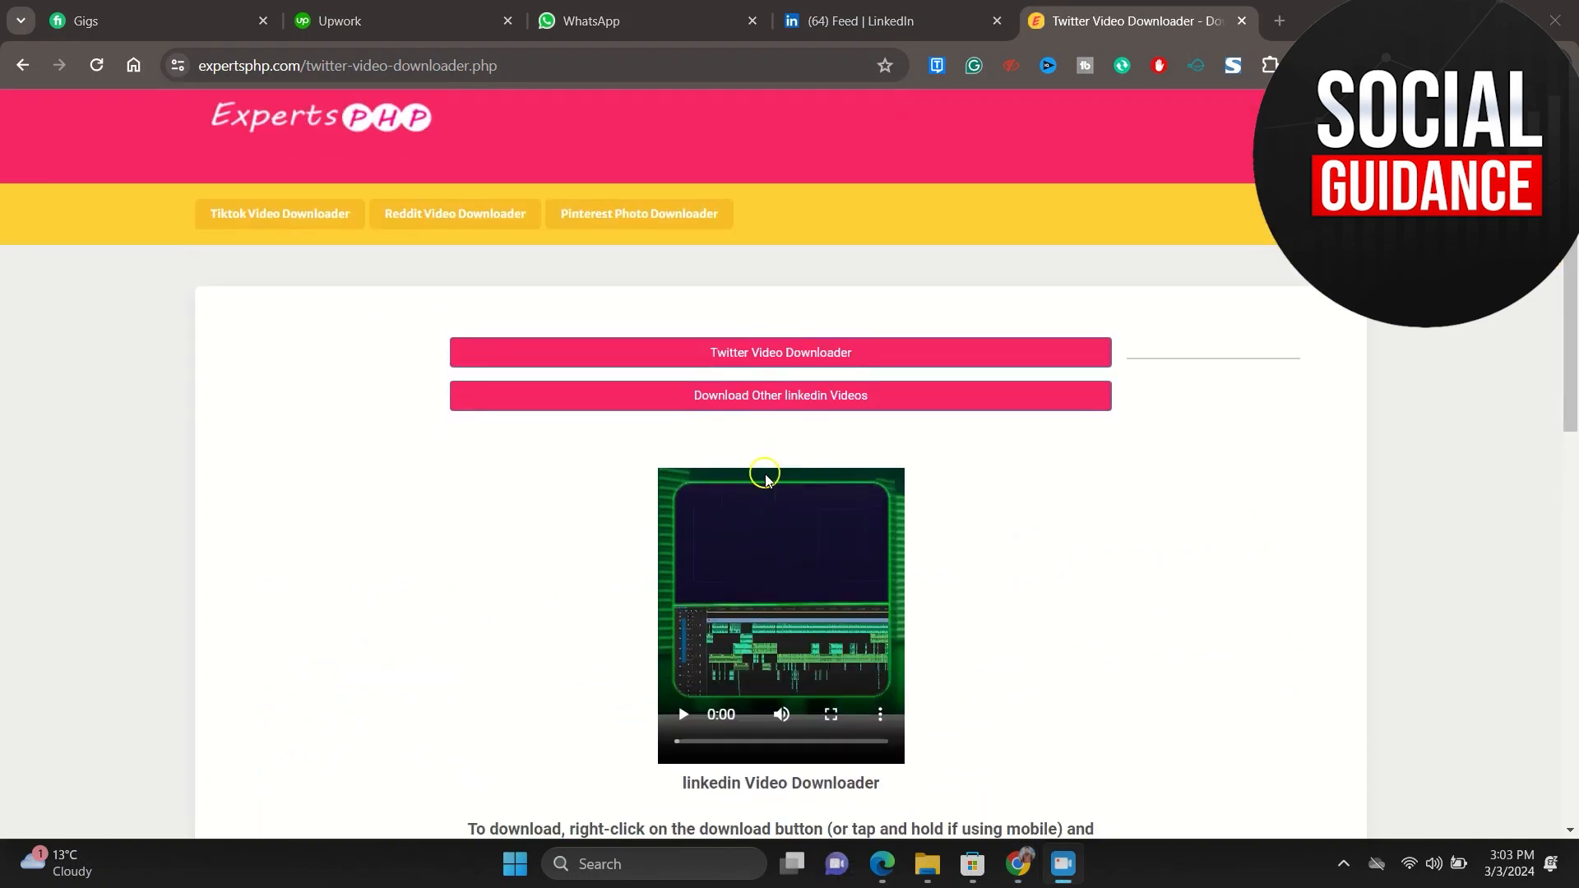
pyautogui.scroll(-3)
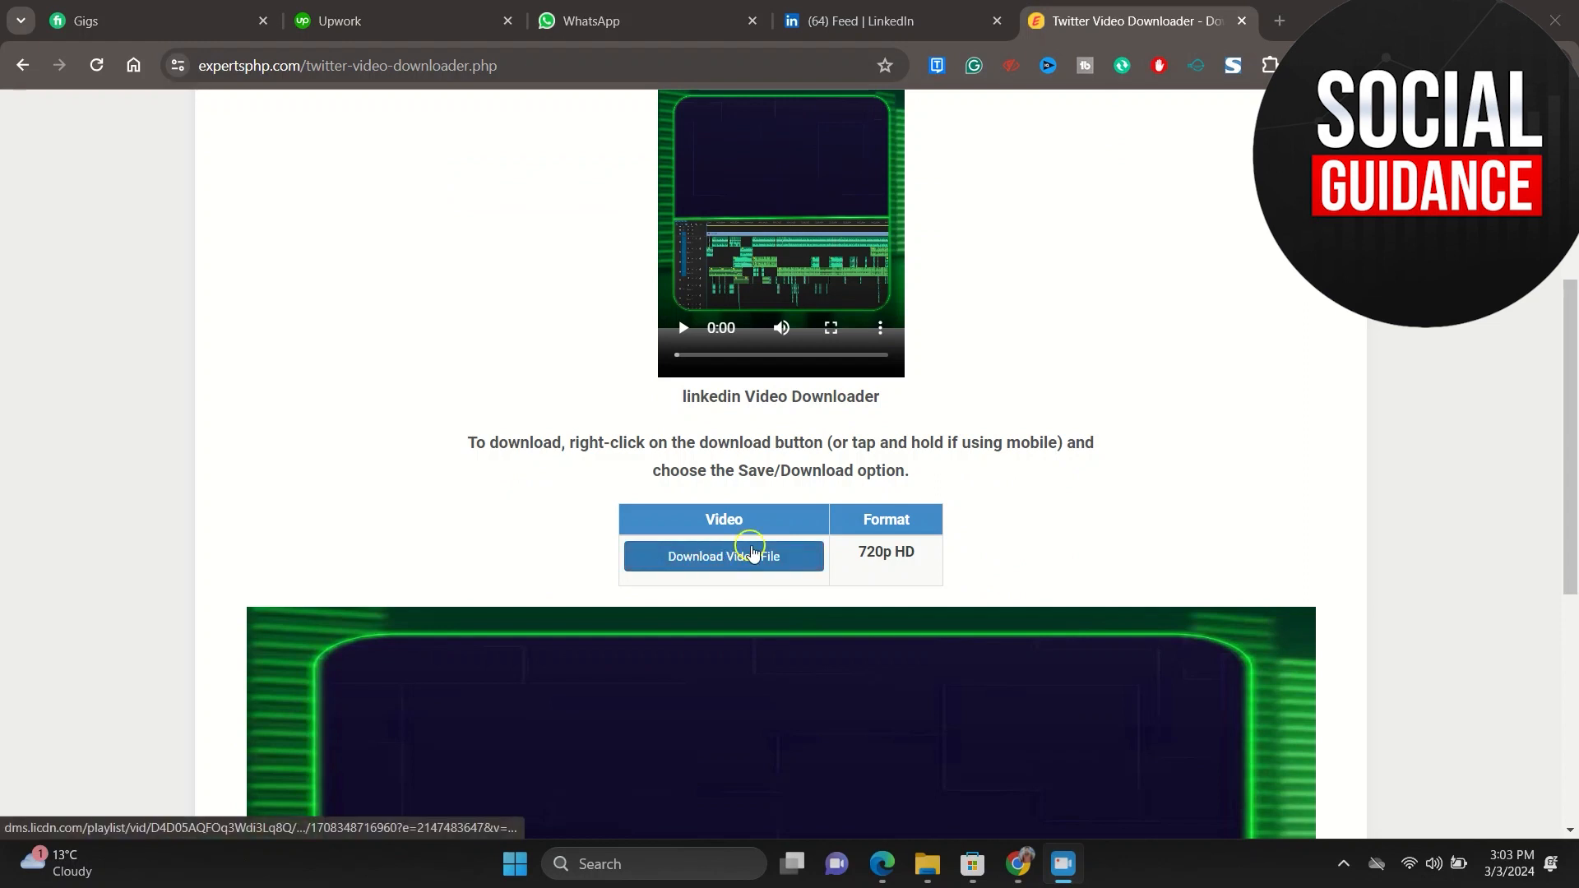
pyautogui.moveTo(860, 553)
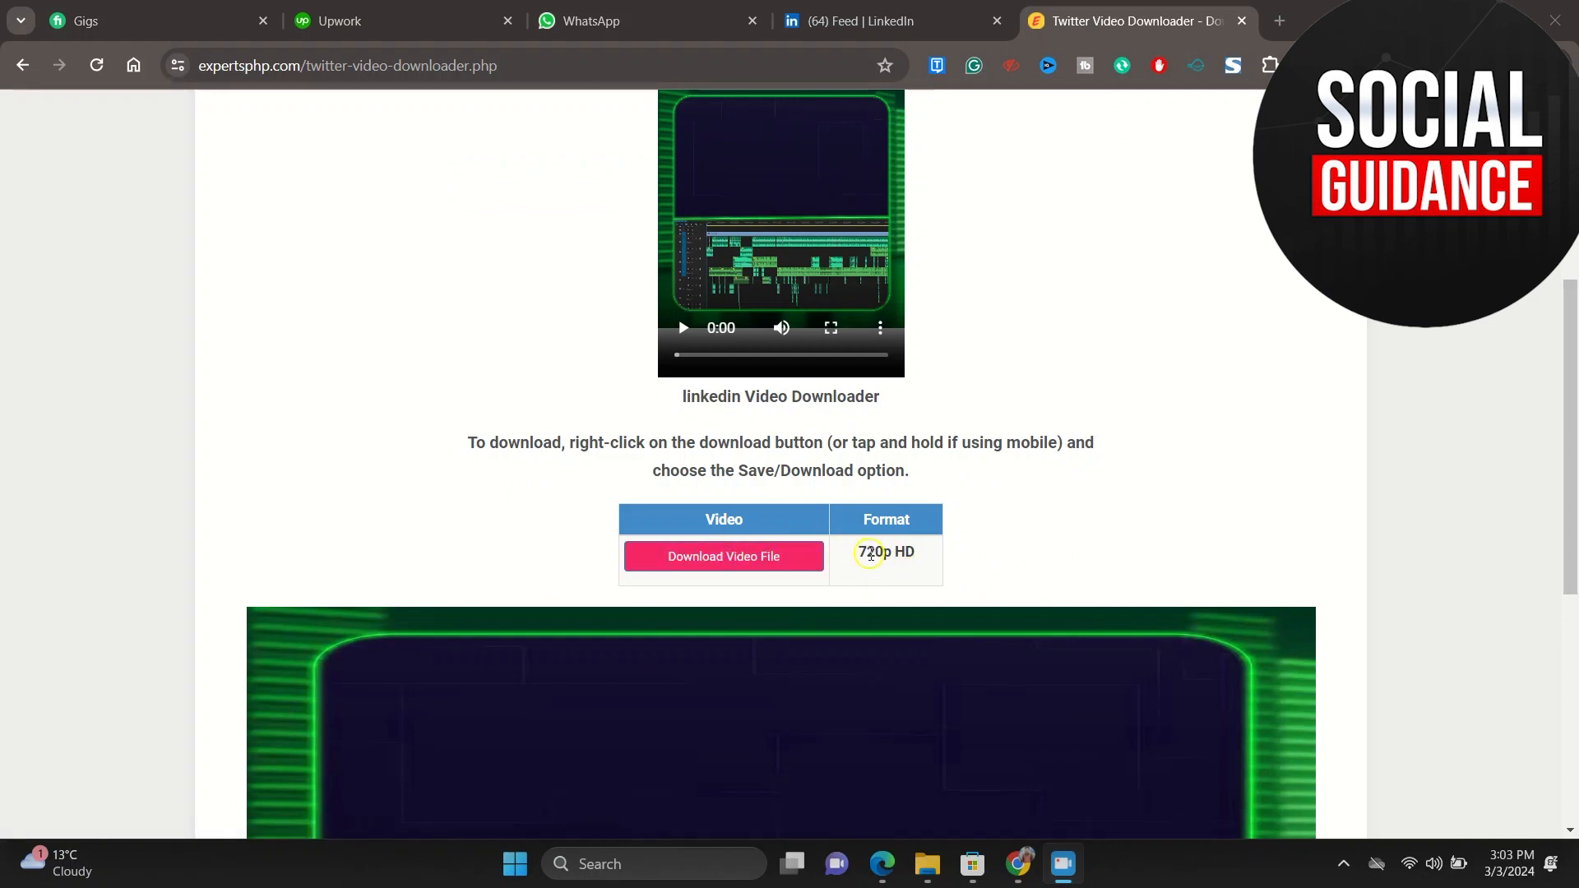
pyautogui.click(722, 556)
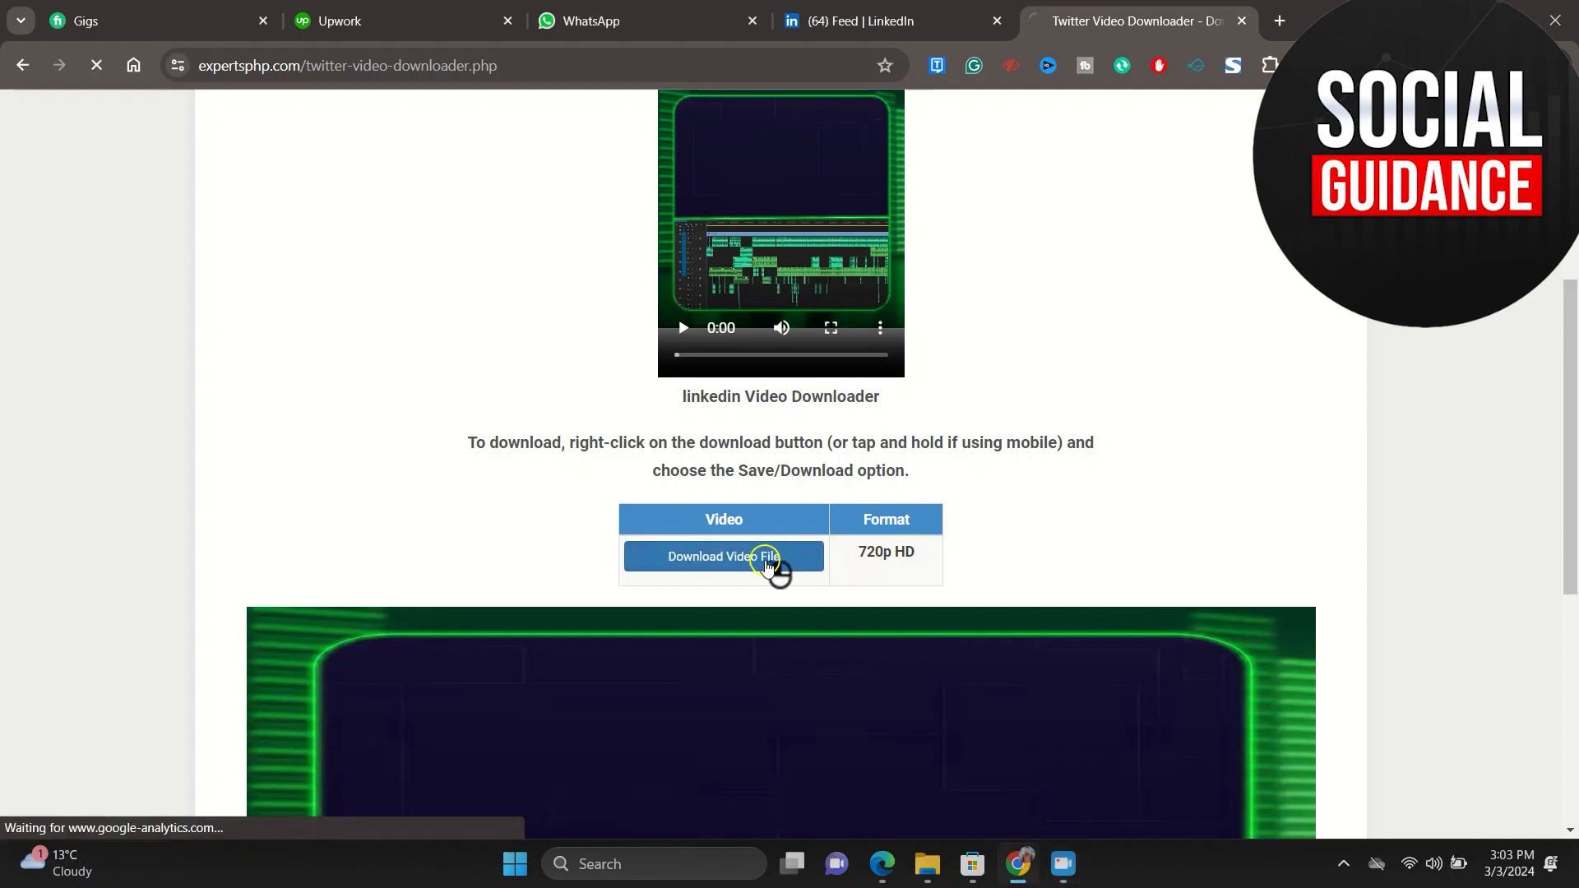
pyautogui.click(724, 556)
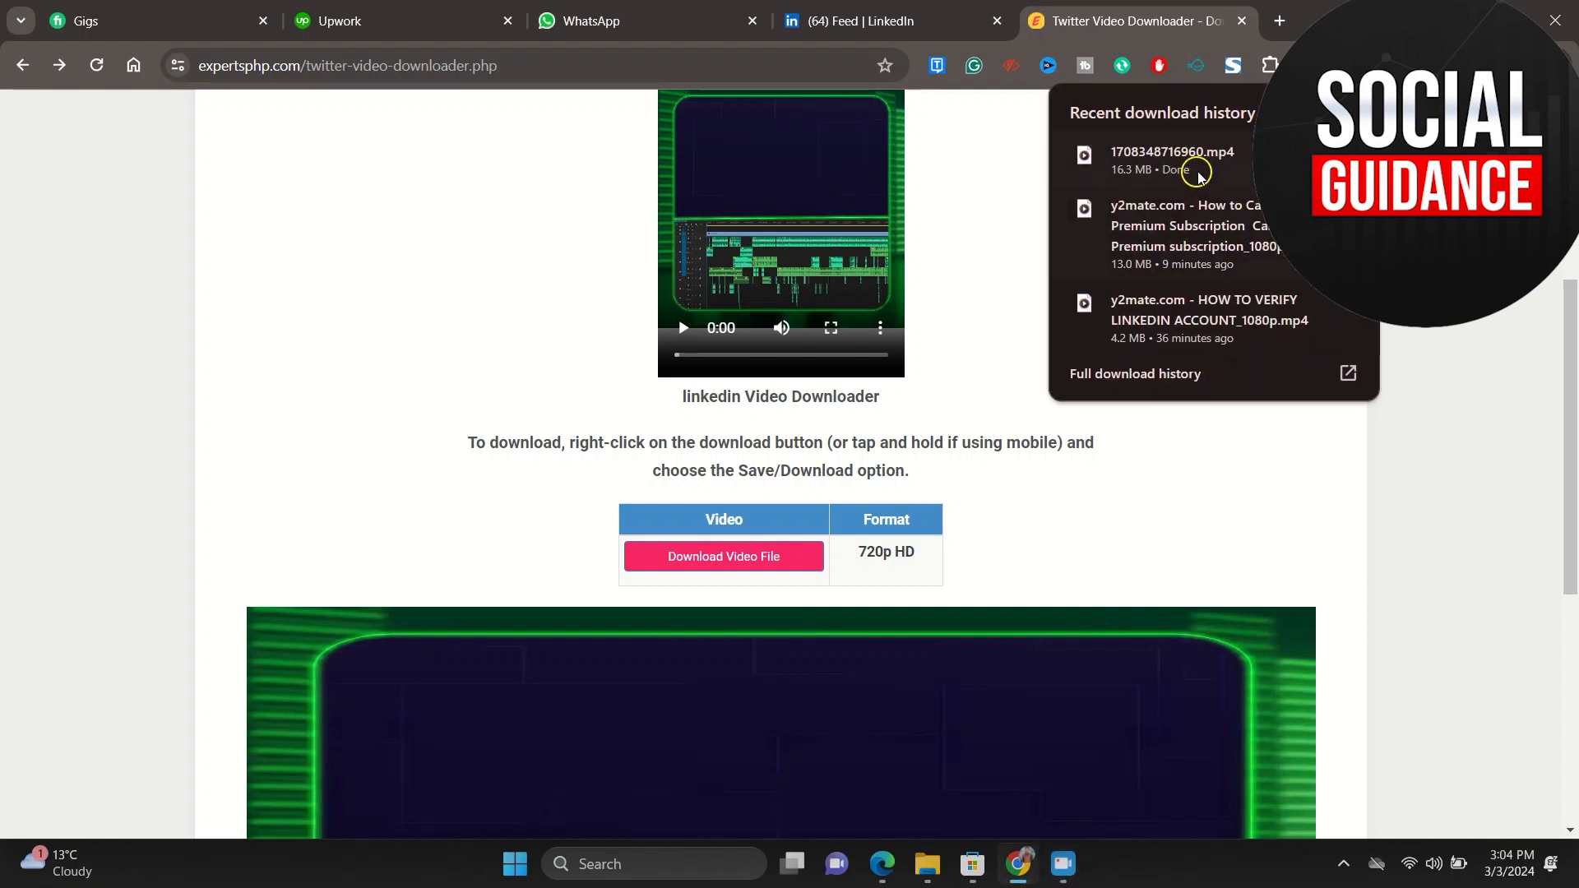
pyautogui.click(1173, 151)
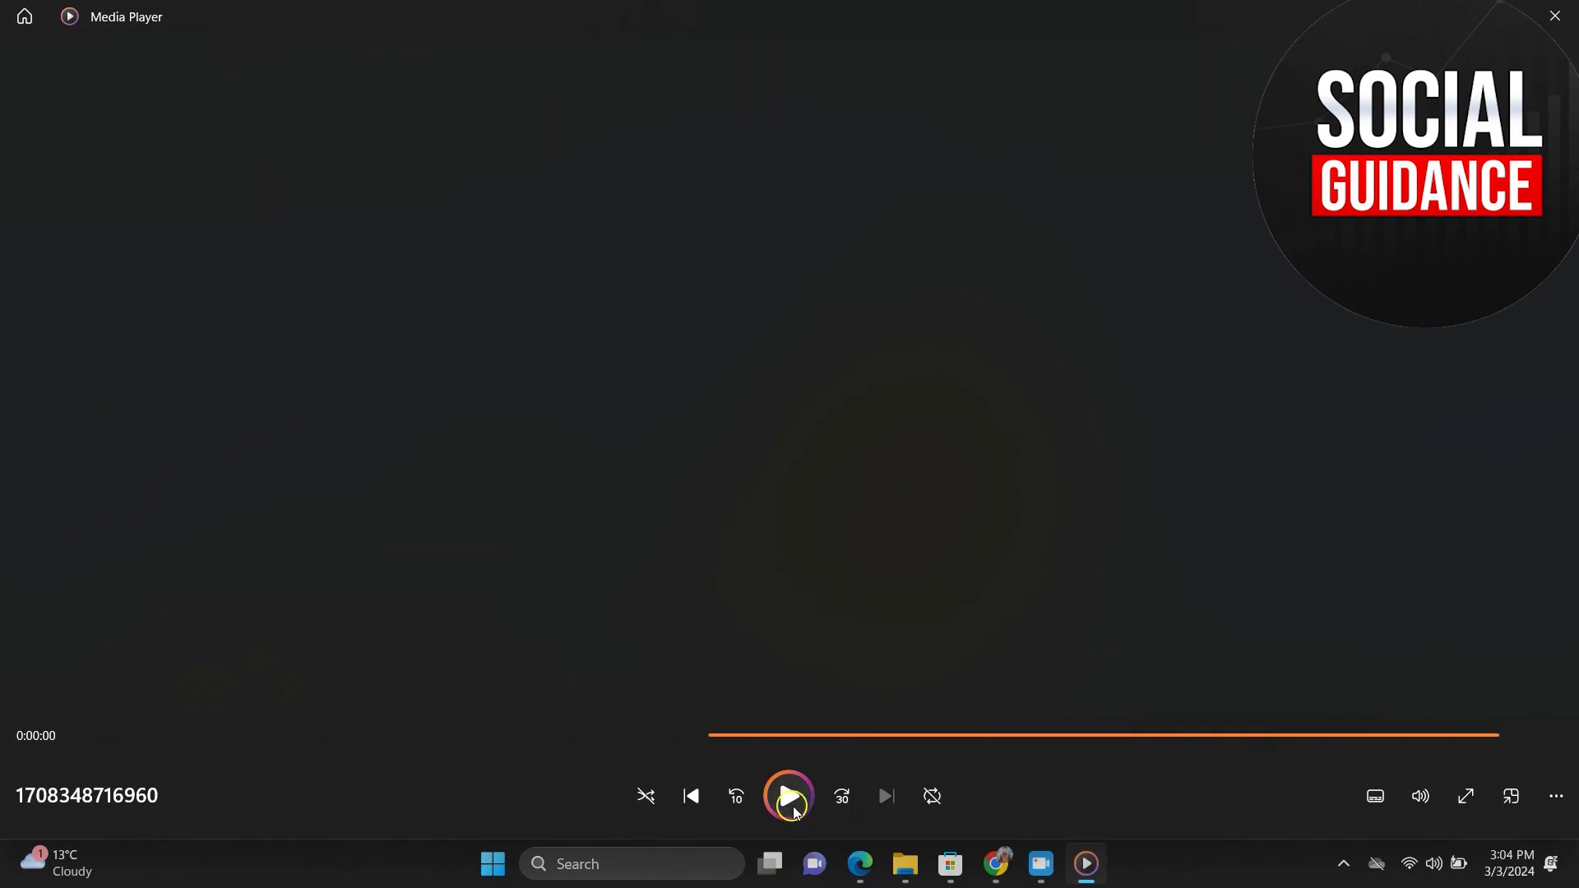
pyautogui.click(788, 796)
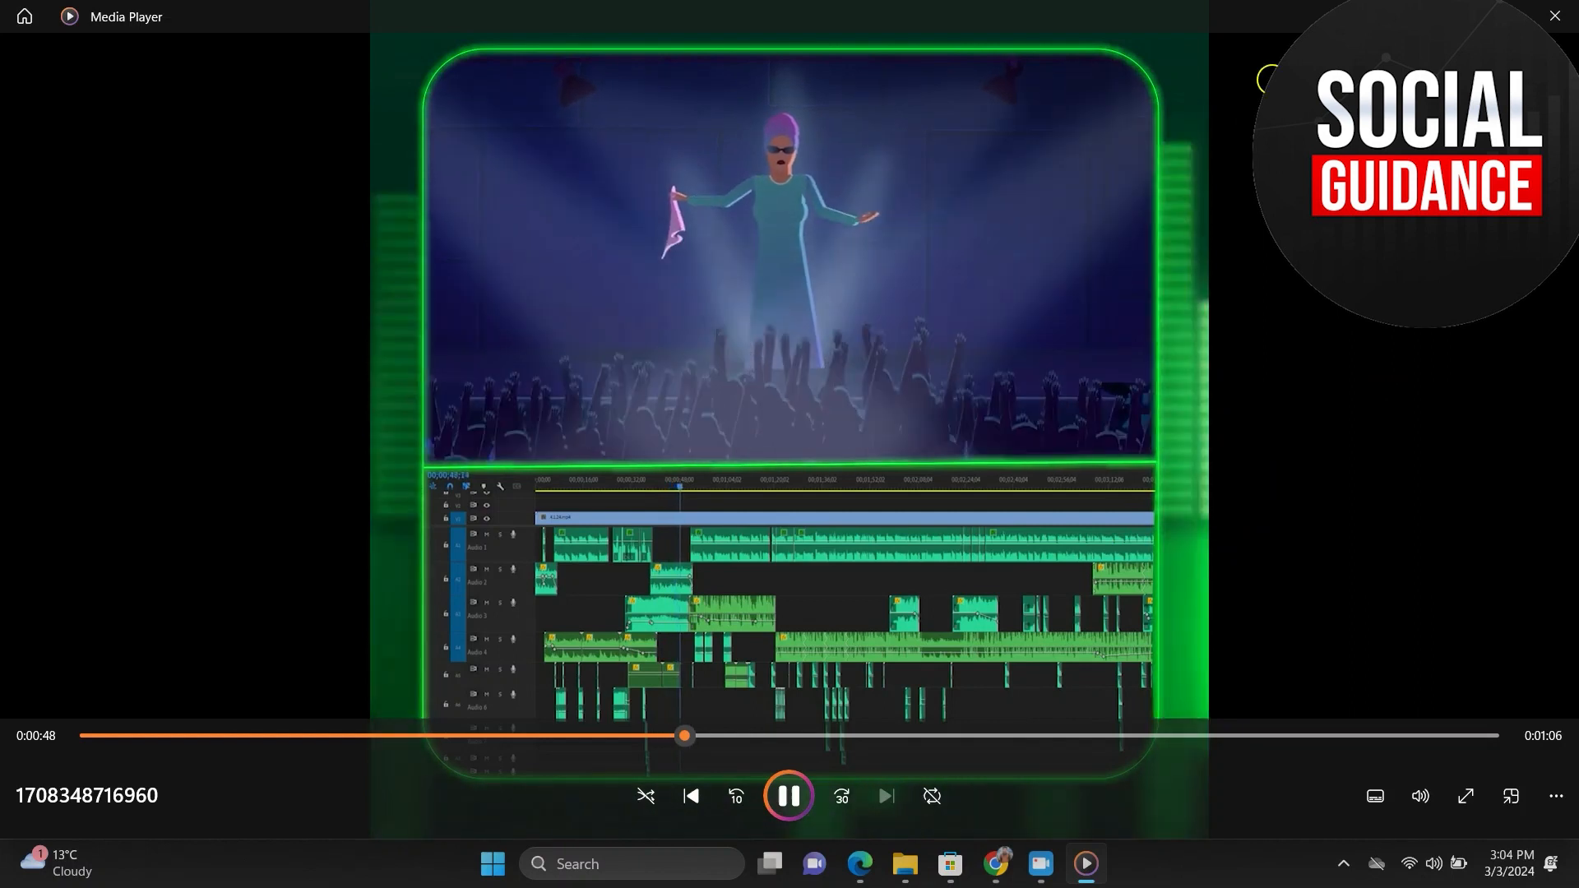
pyautogui.click(1017, 863)
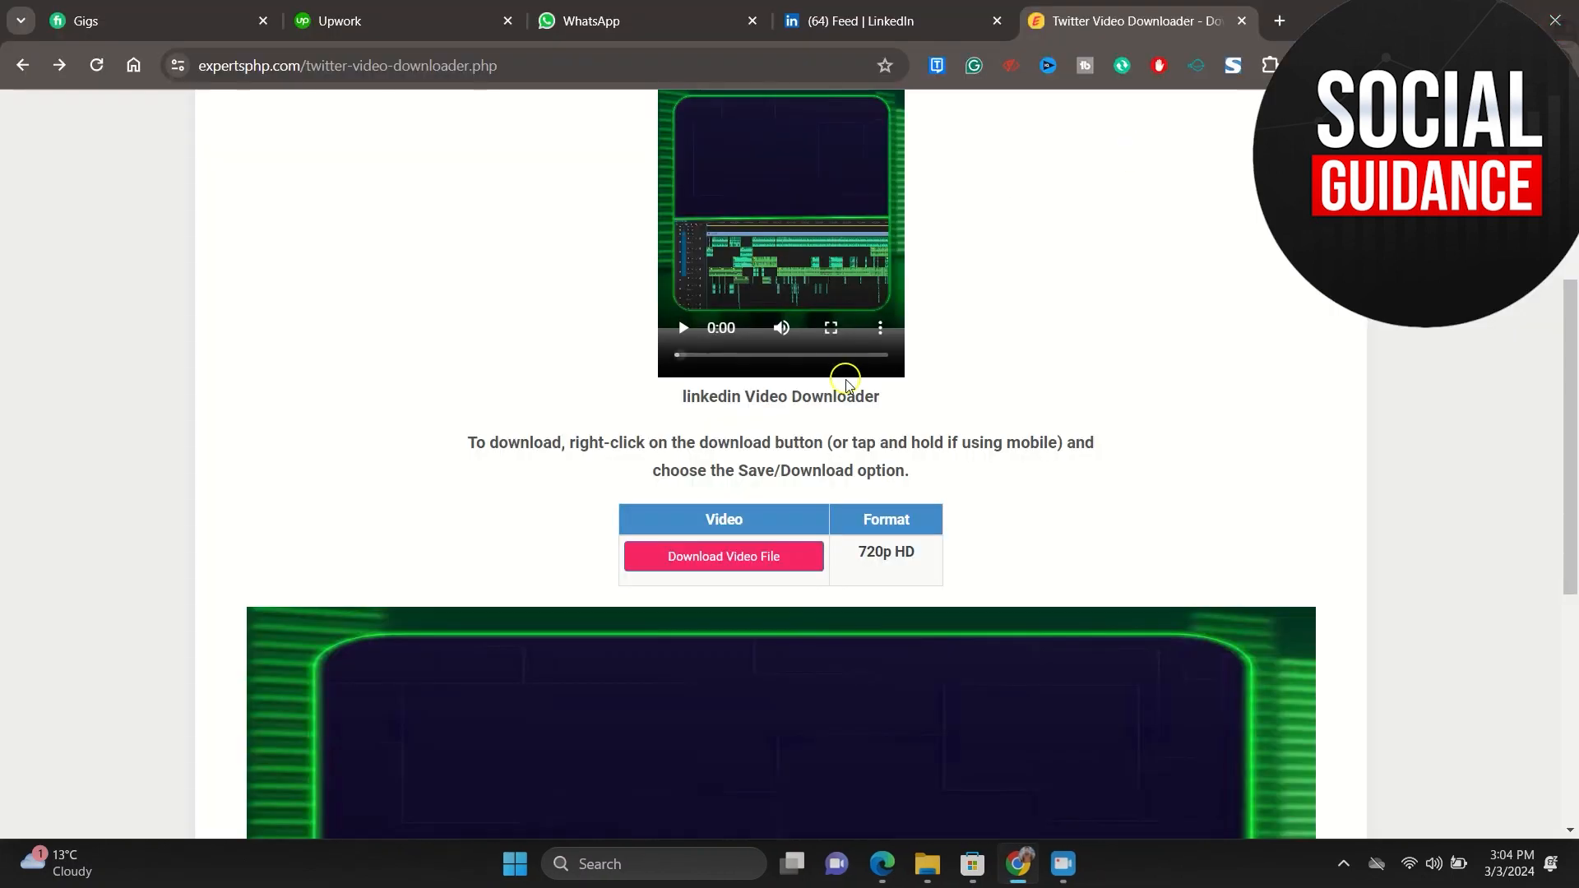
pyautogui.click(876, 20)
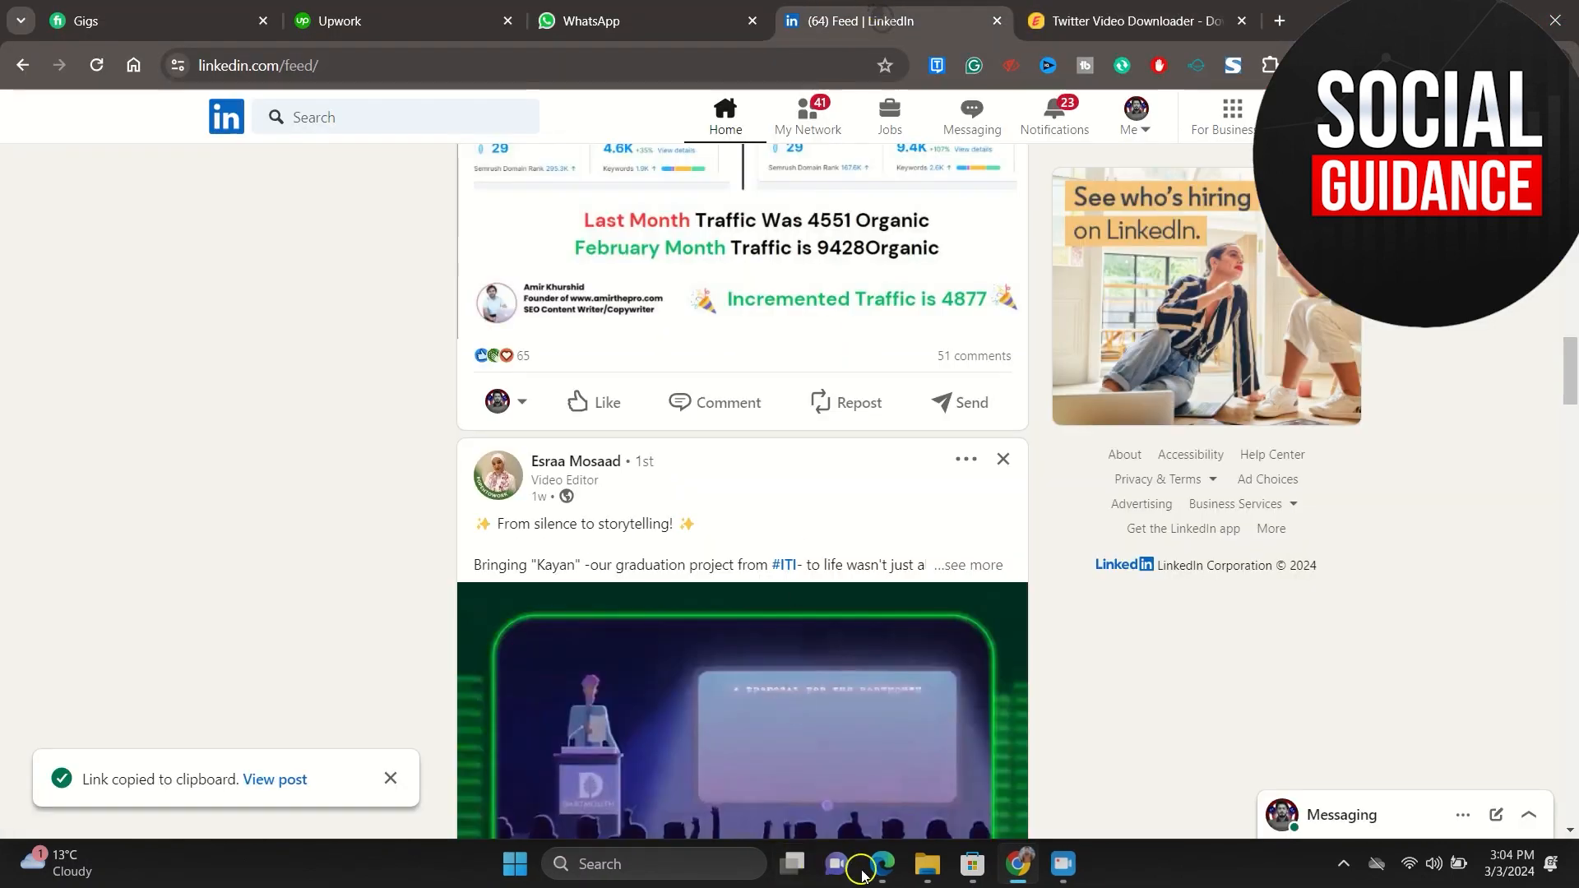